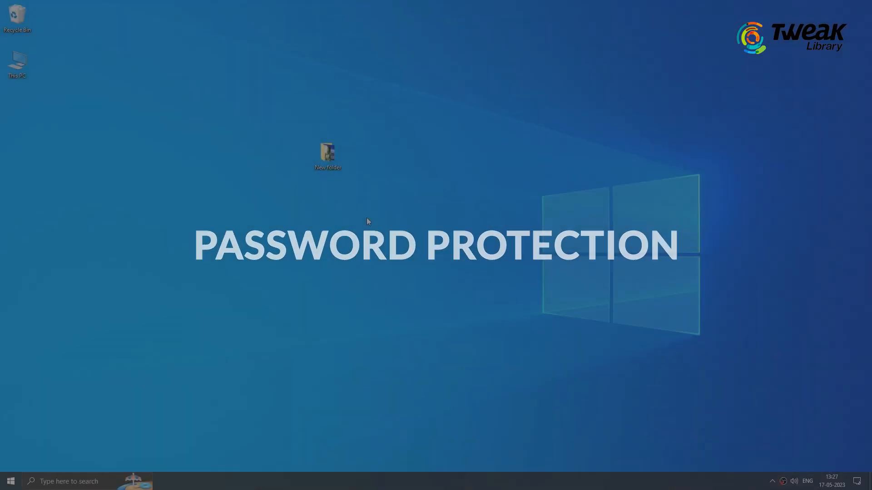
- Bring up the Properties window for the desktop folder New folder via its right-click menu
right_click(327, 153)
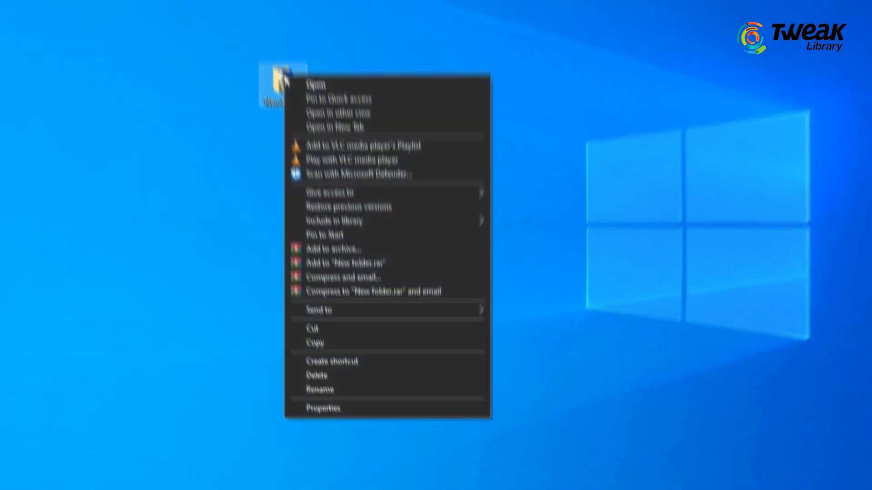
left_click(323, 409)
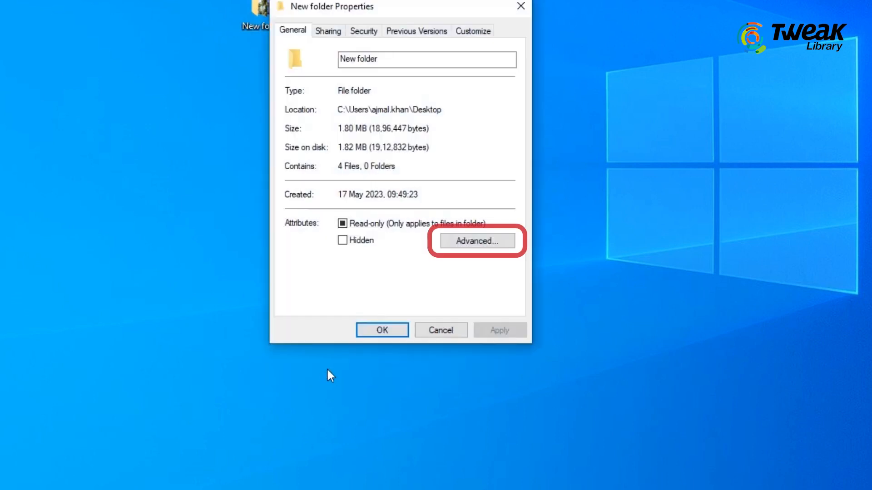
- Enable 'Encrypt contents to secure data' in Advanced Attributes and apply changes to this folder only
left_click(477, 241)
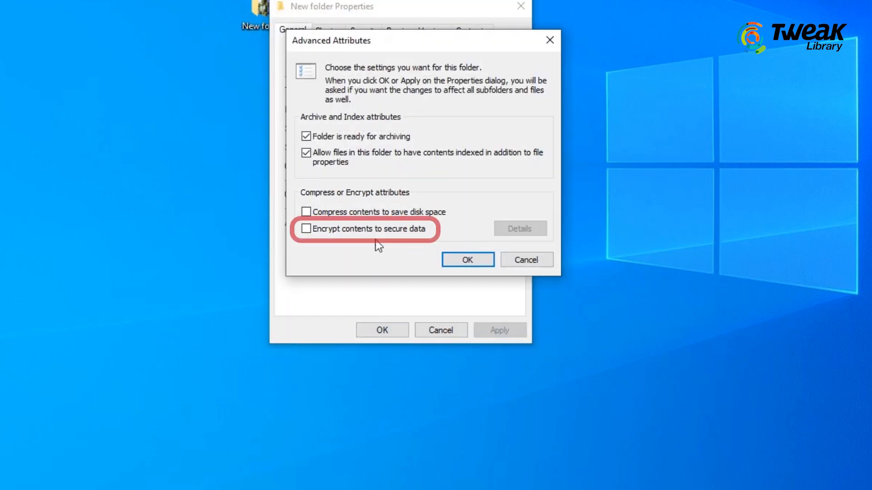
left_click(305, 229)
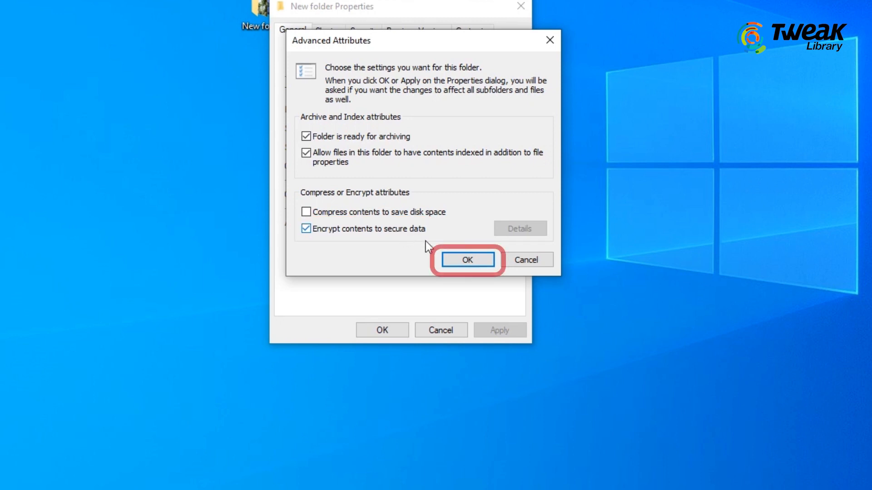
left_click(467, 260)
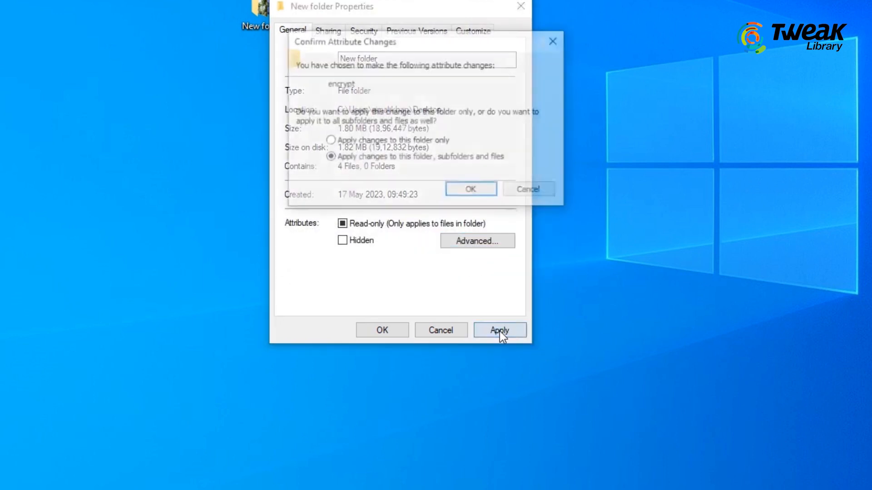
left_click(323, 220)
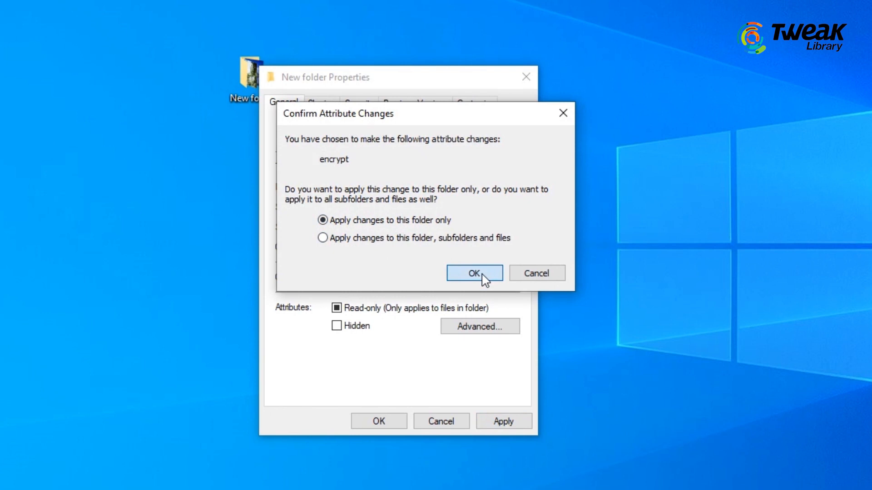
left_click(474, 273)
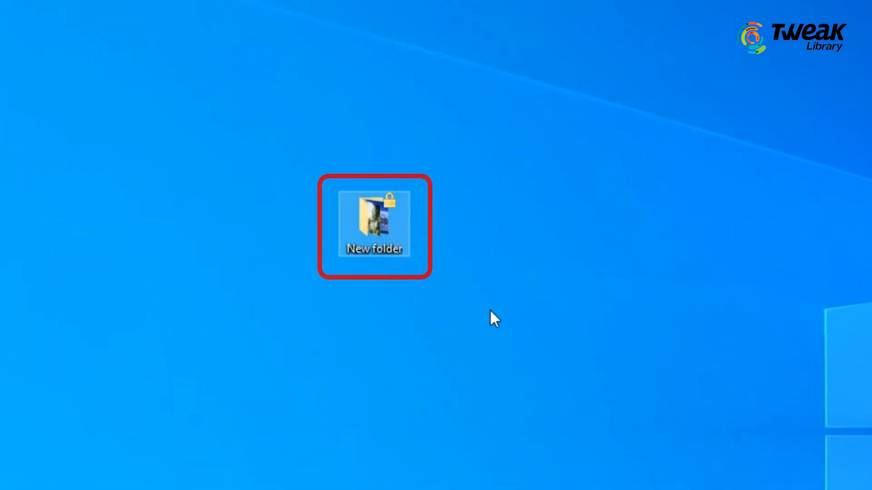
- Dismiss the Properties dialog and select the lock-badged New folder on the desktop
double_click(374, 225)
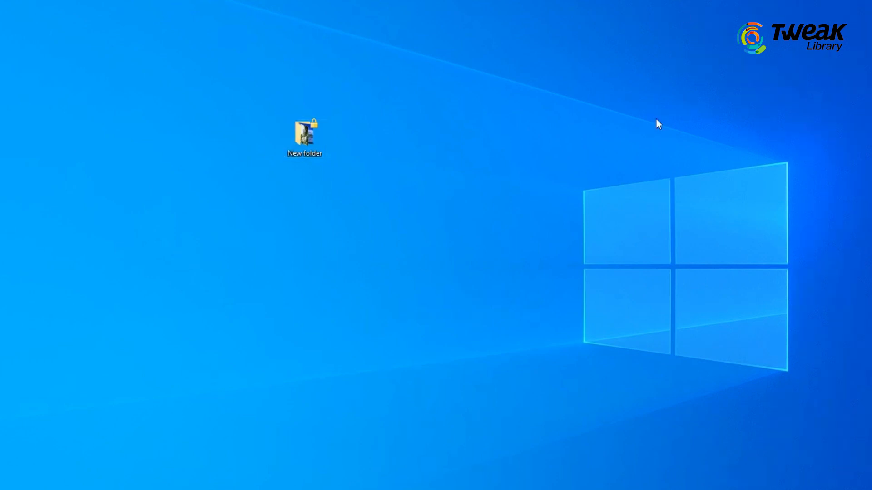
left_click(304, 134)
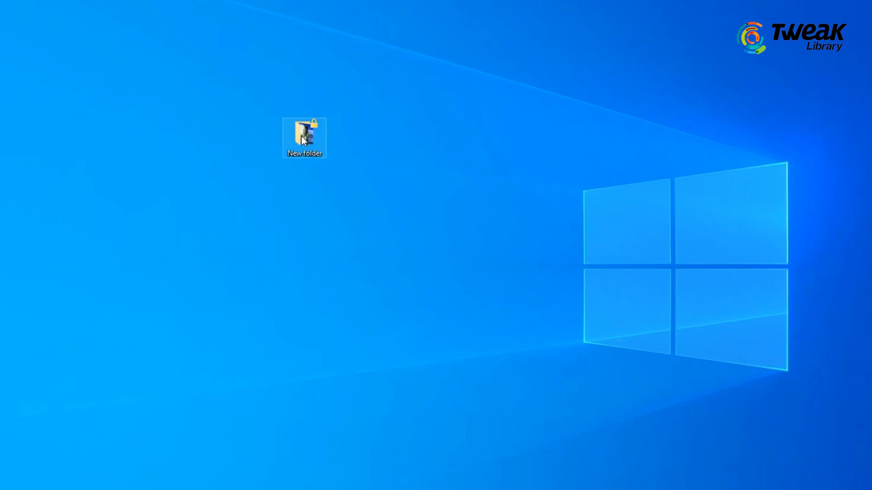
- Set New folder's File ownership to Personal, decrypting it and removing the lock badge
right_click(305, 138)
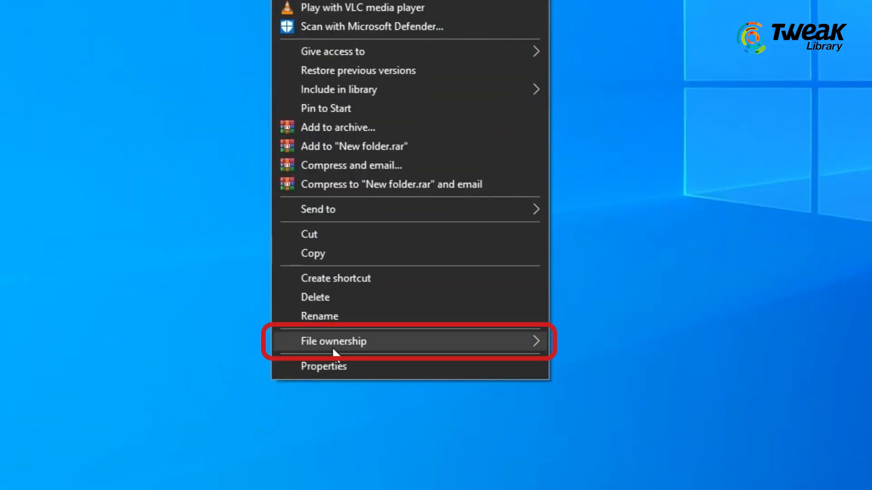
left_click(334, 341)
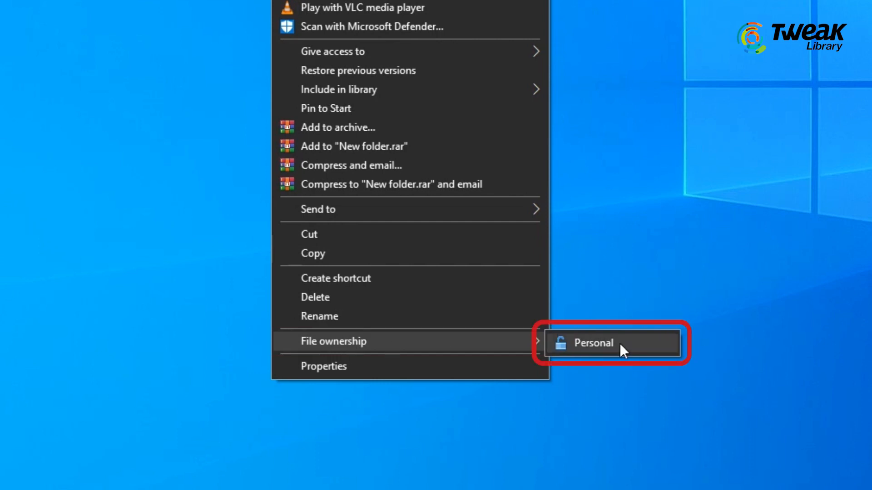
left_click(607, 343)
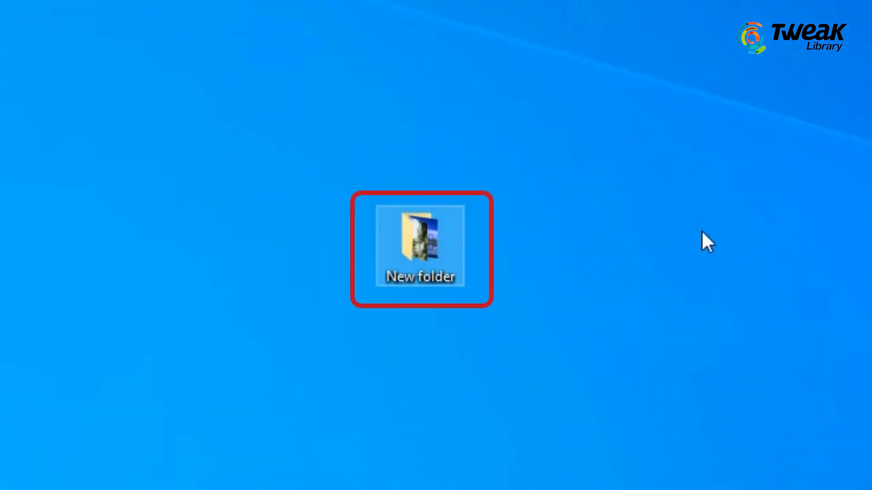